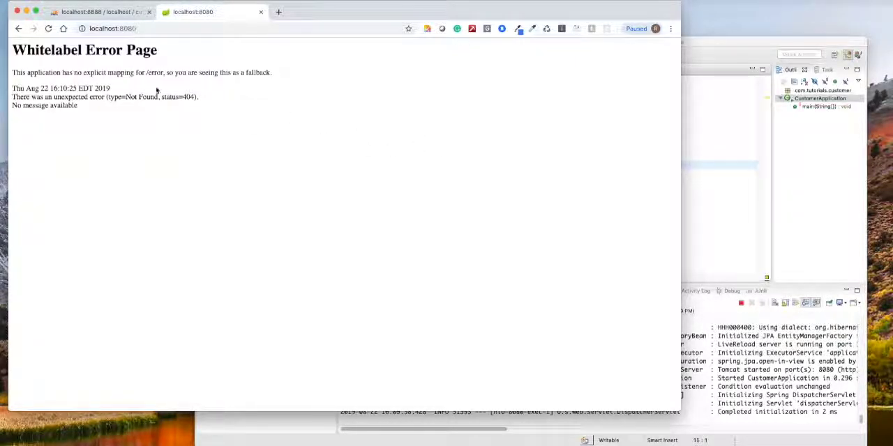
{"action": "mouse_move", "coordinate": [544, 139]}
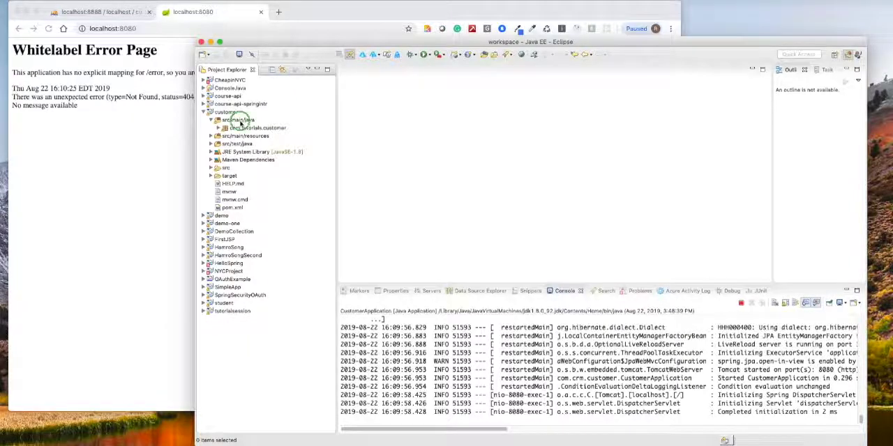
Create a public Customer class in a new com.tutorials.entity package under src/main/java
{"action": "right_click", "coordinate": [237, 120]}
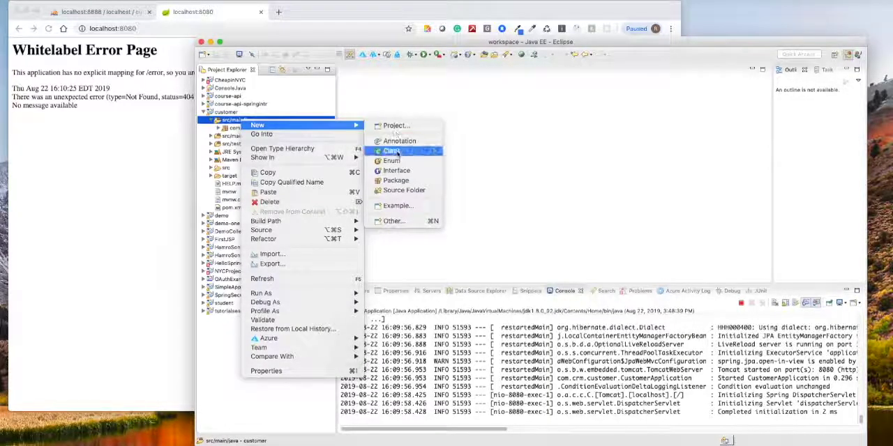
{"action": "left_click", "coordinate": [391, 151]}
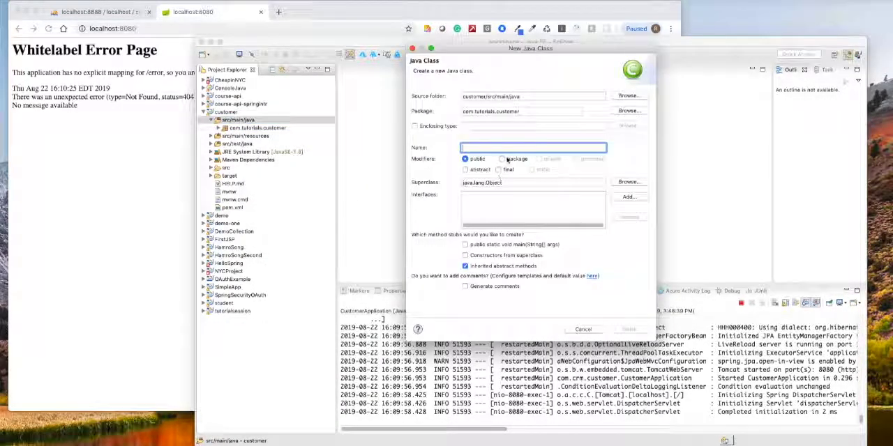
{"action": "left_click", "coordinate": [521, 111]}
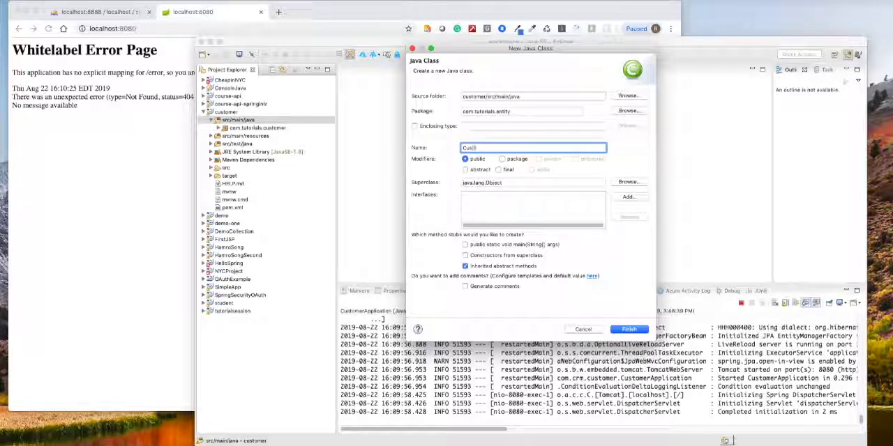
{"action": "type", "text": "Customer"}
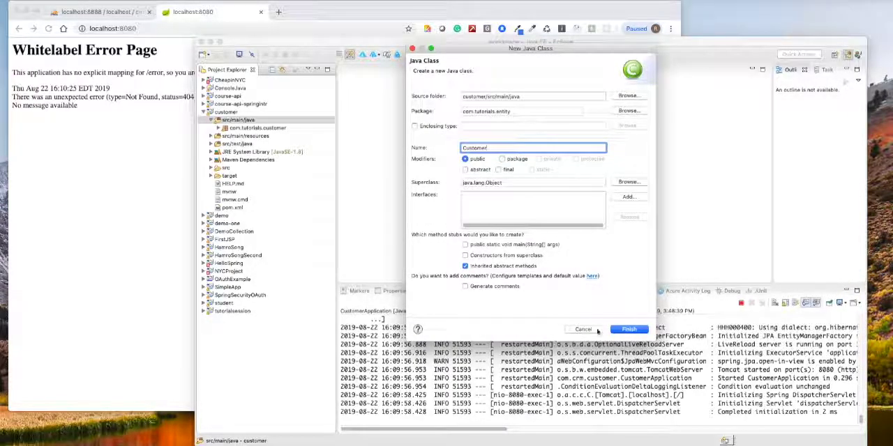
{"action": "left_click", "coordinate": [628, 330]}
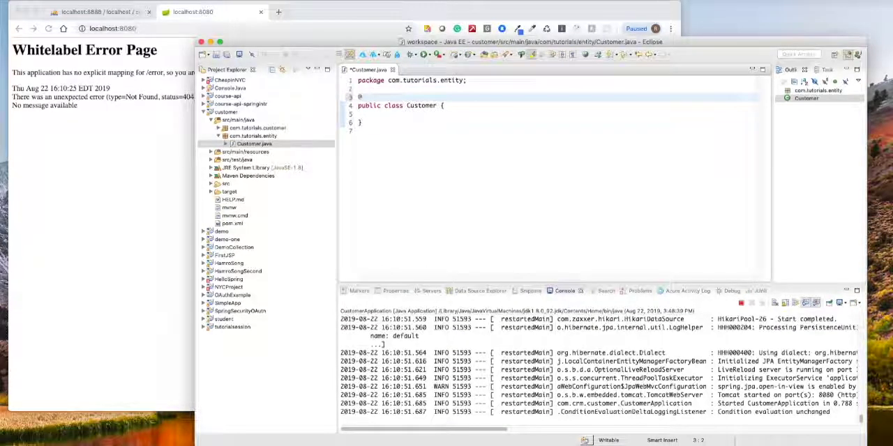
{"action": "type", "text": "En"}
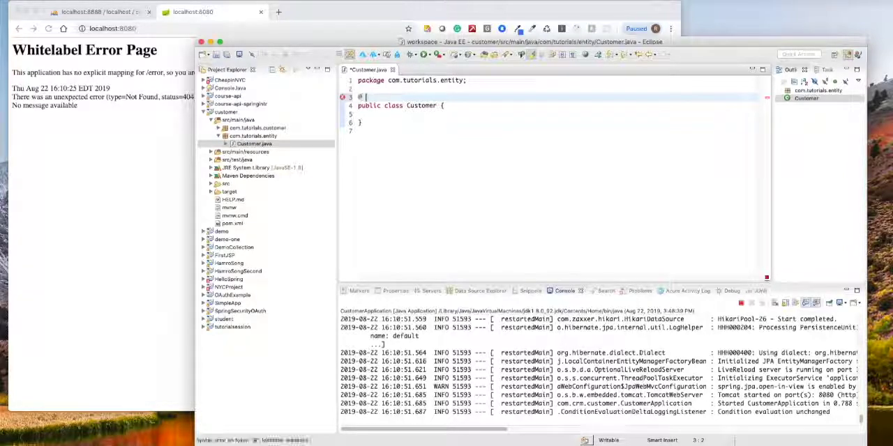
{"action": "type", "text": "@"}
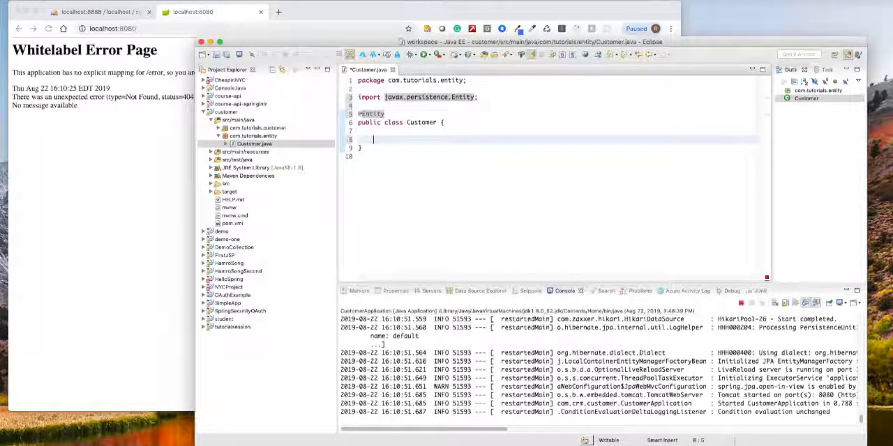
{"action": "type", "text": "private"}
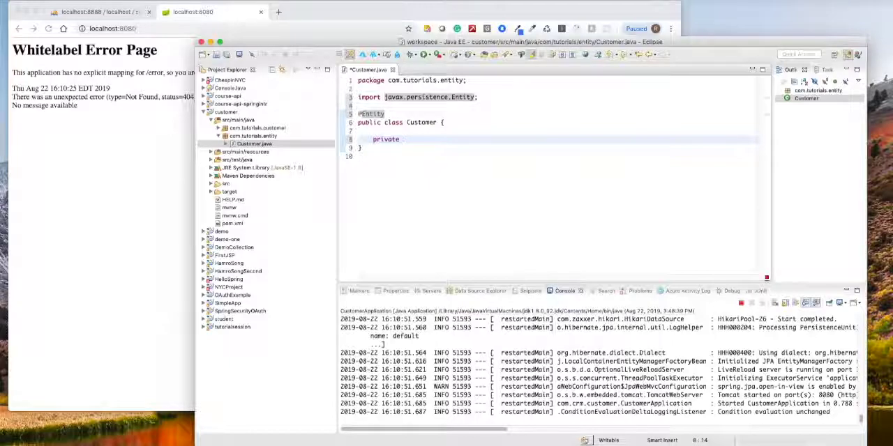
{"action": "type", "text": "int id"}
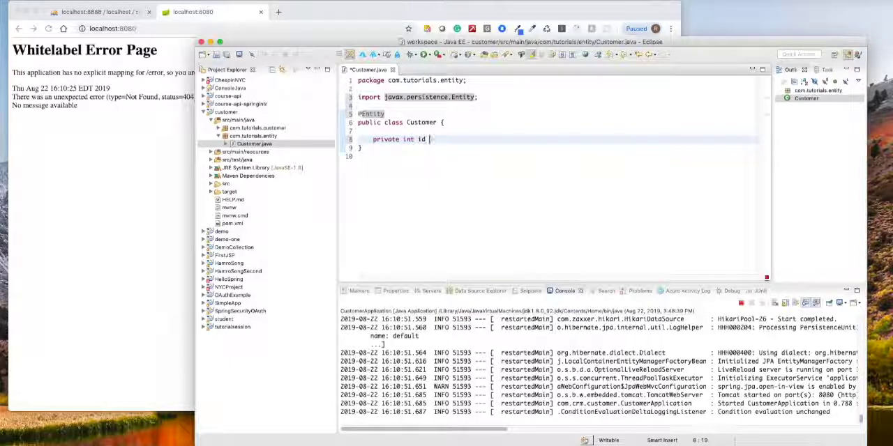
{"action": "type", "text": ";"}
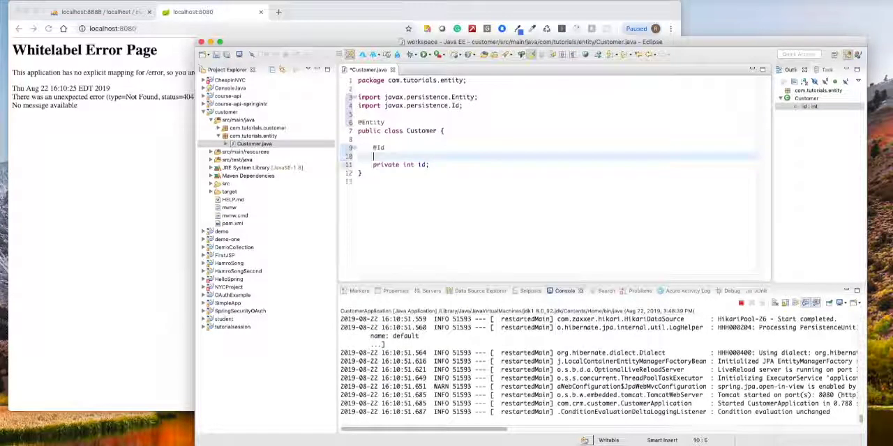
{"action": "type", "text": "@GeneratedValue("}
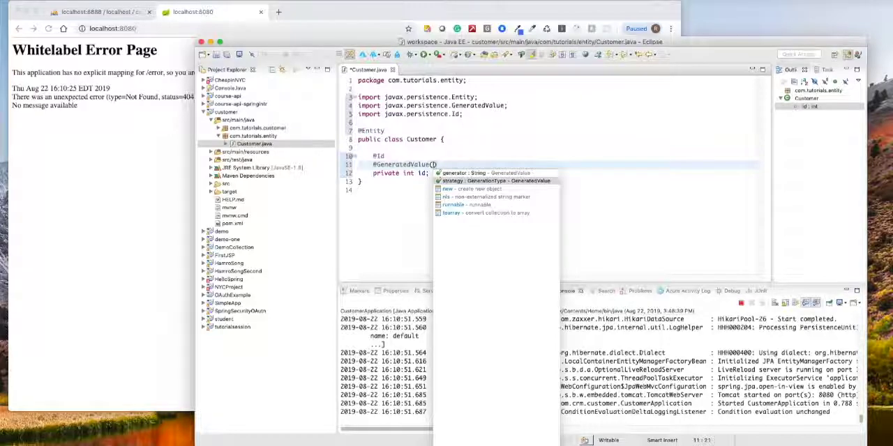
{"action": "type", "text": "strategy=GenerationType.AUTO"}
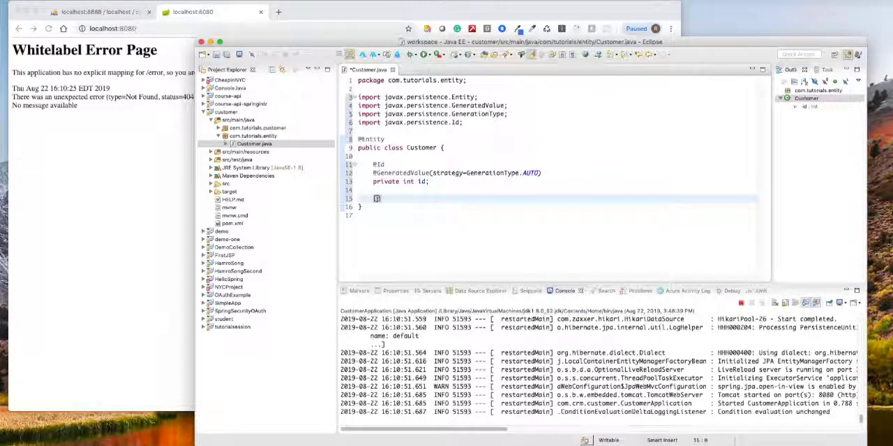
{"action": "type", "text": "private"}
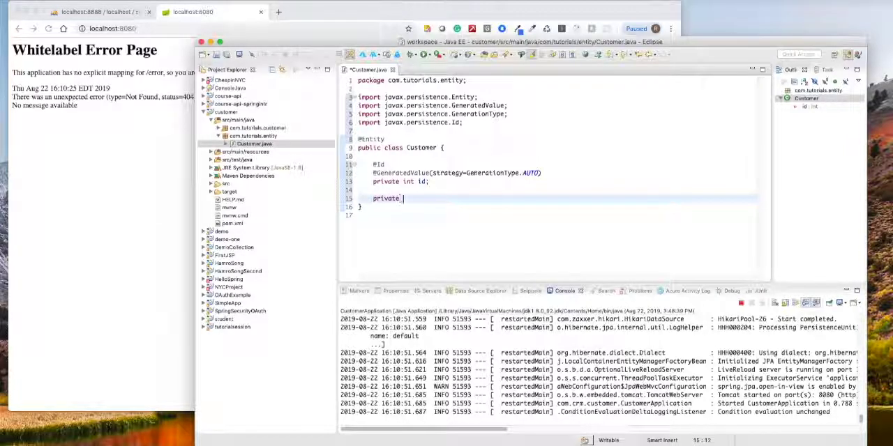
{"action": "type", "text": "Strg"}
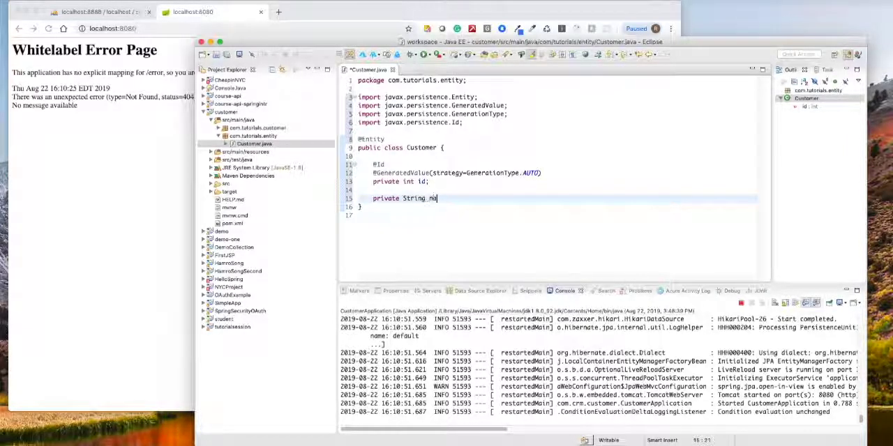
{"action": "type", "text": "ame;"}
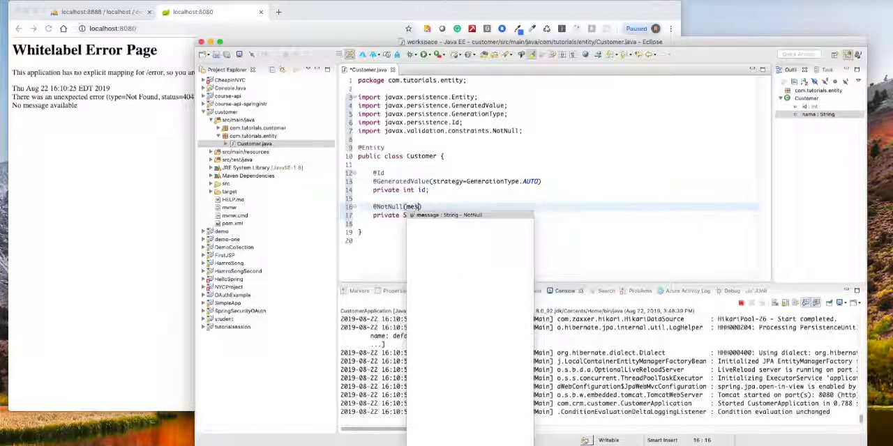
{"action": "type", "text": "message=\""}
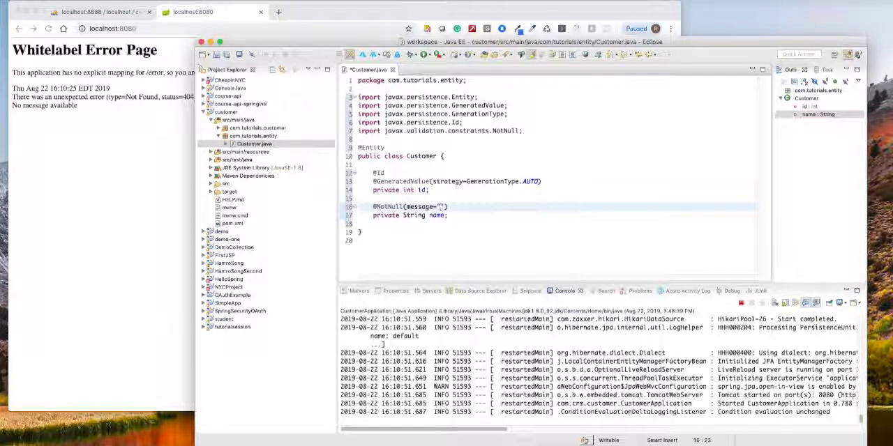
{"action": "type", "text": "Name is r"}
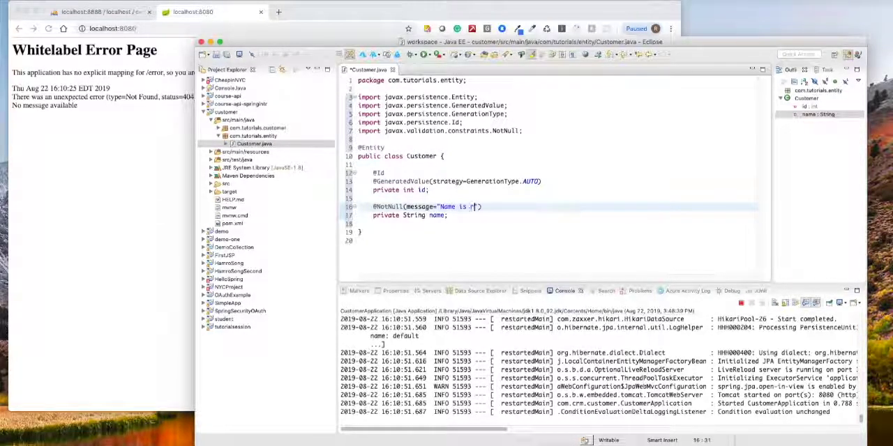
{"action": "type", "text": "equired"}
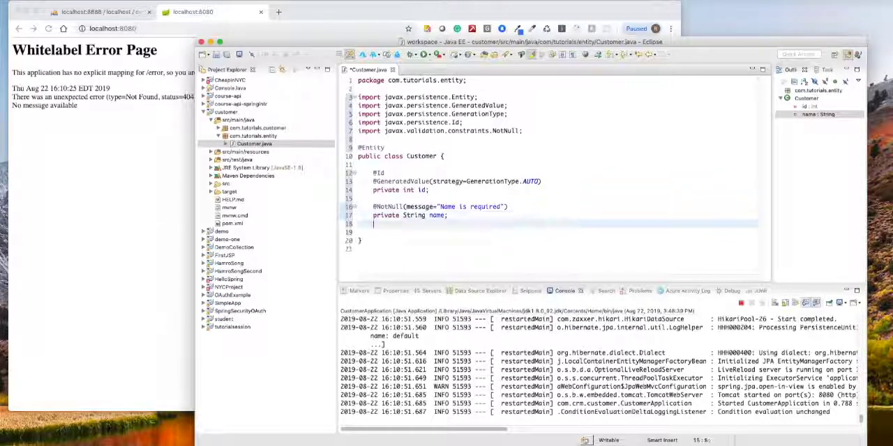
Add a private Calendar DOB field and start typing the next field
{"action": "type", "text": "private"}
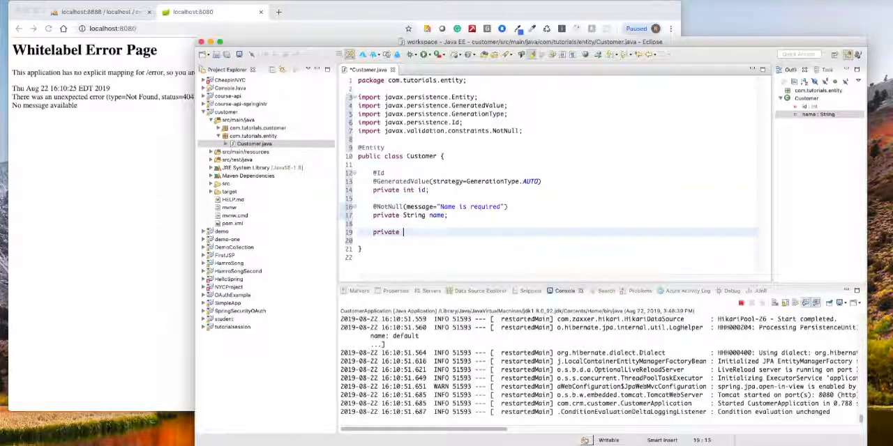
{"action": "type", "text": "ca"}
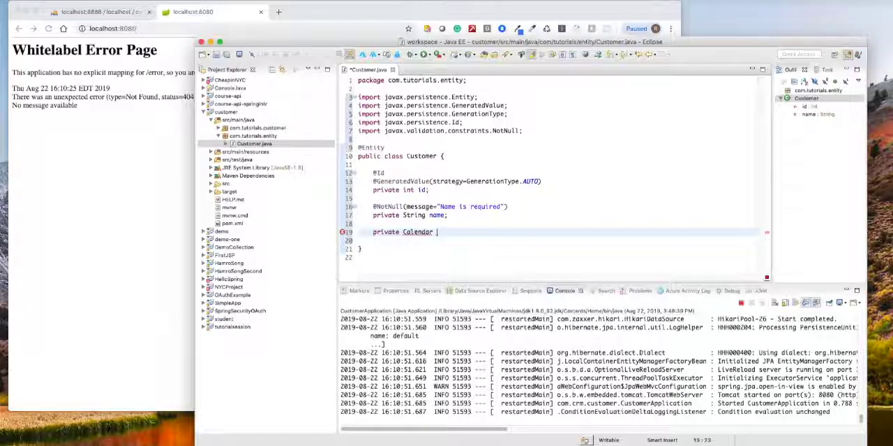
{"action": "type", "text": "DOB;"}
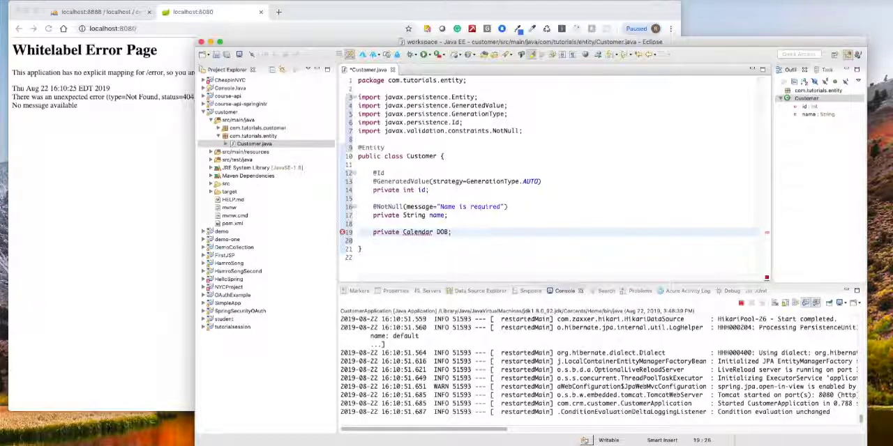
{"action": "key", "text": "enter"}
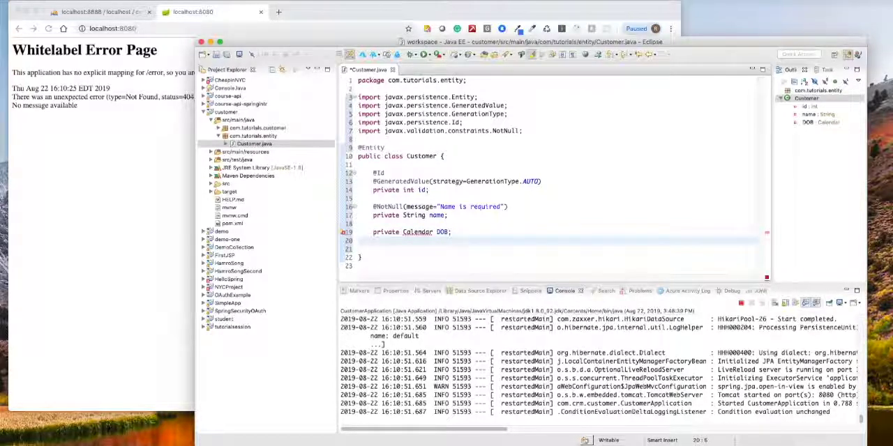
{"action": "type", "text": "private Cred"}
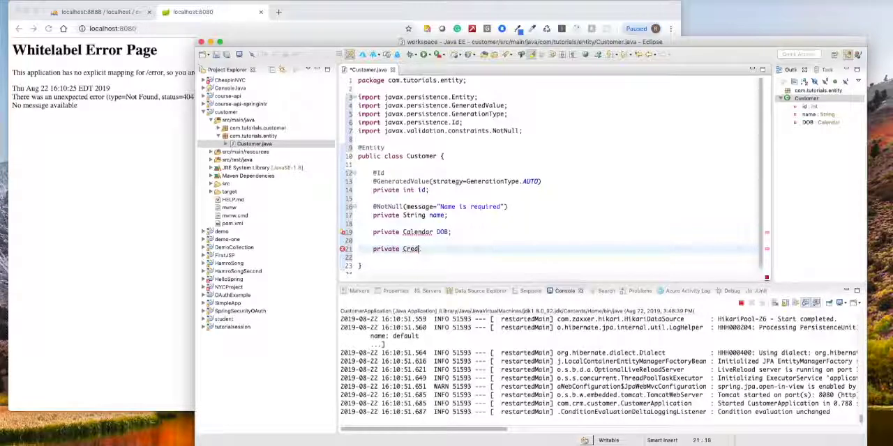
{"action": "type", "text": "Double D"}
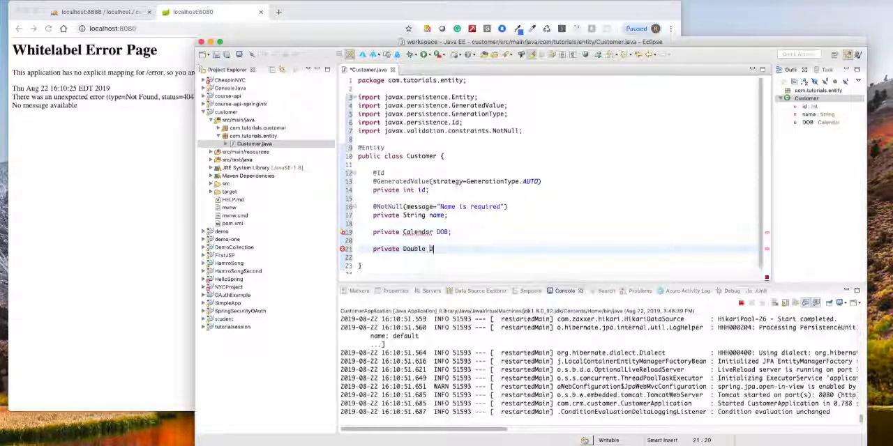
{"action": "type", "text": "CreditLimit;"}
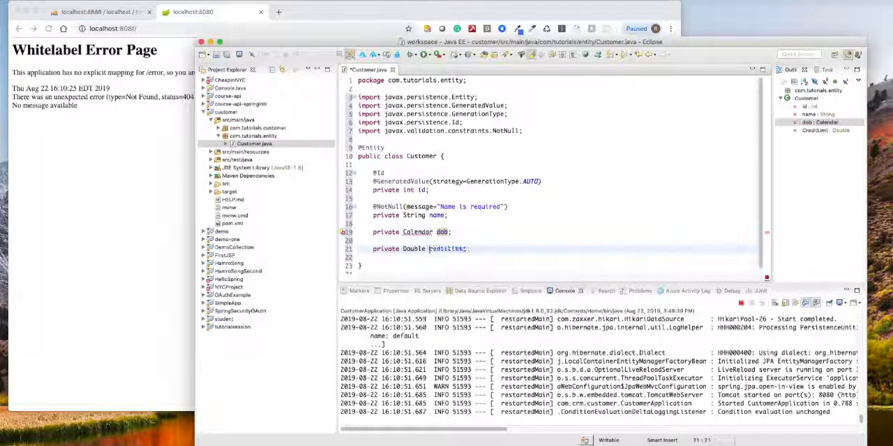
{"action": "type", "text": "creditLimt"}
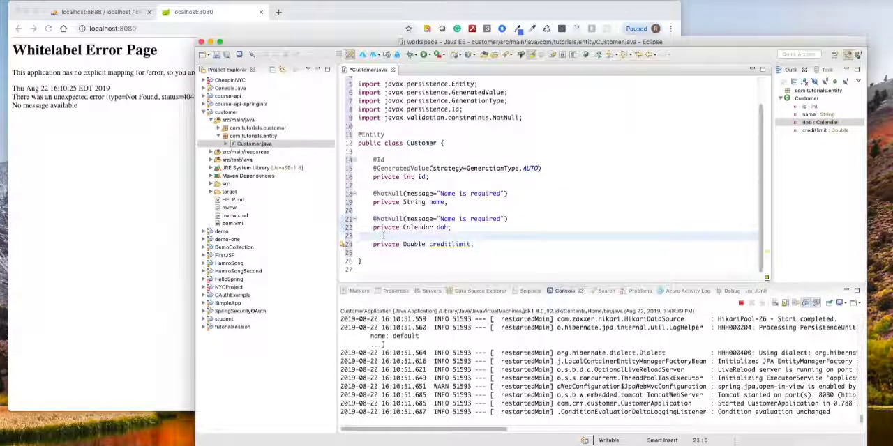
{"action": "type", "text": "@NotNull(message=\"Name is required\")"}
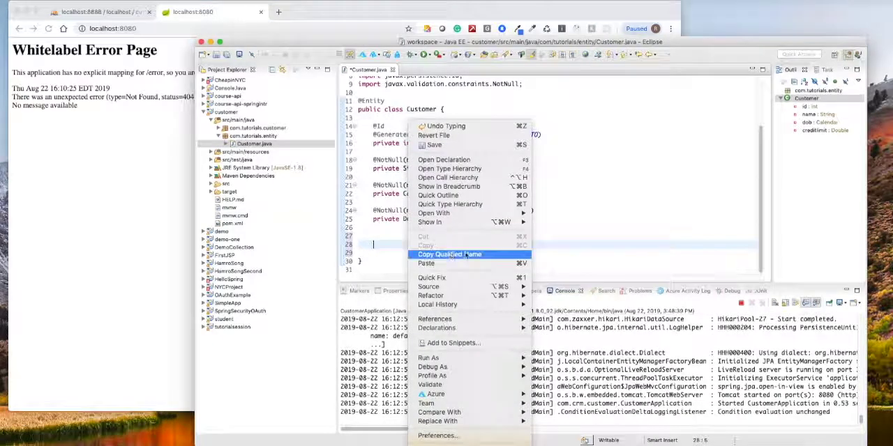
{"action": "mouse_move", "coordinate": [430, 295]}
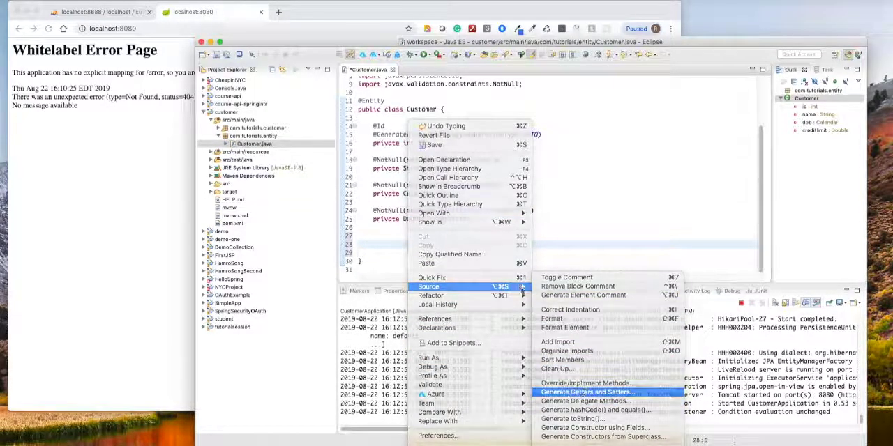
Generate getters and setters for all four fields: id, name, dob and creditlimit
{"action": "left_click", "coordinate": [586, 392]}
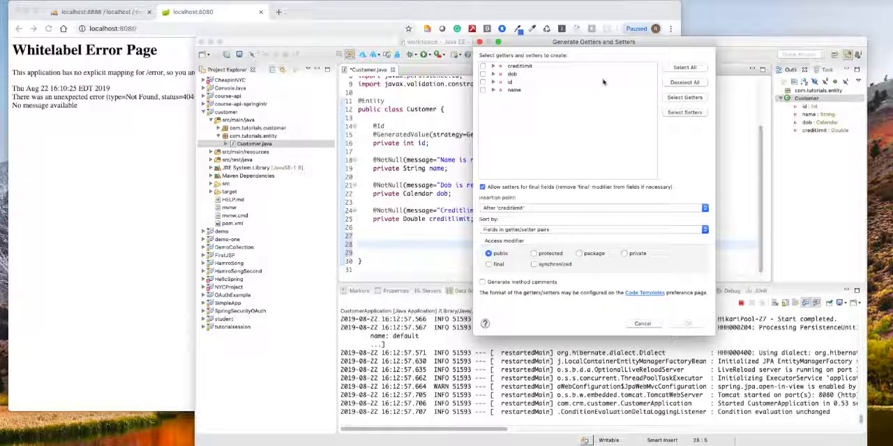
{"action": "left_click", "coordinate": [684, 67]}
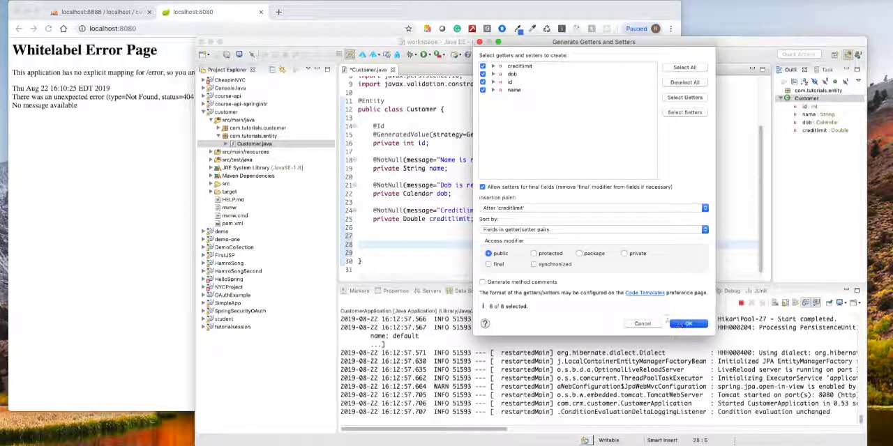
{"action": "left_click", "coordinate": [687, 324]}
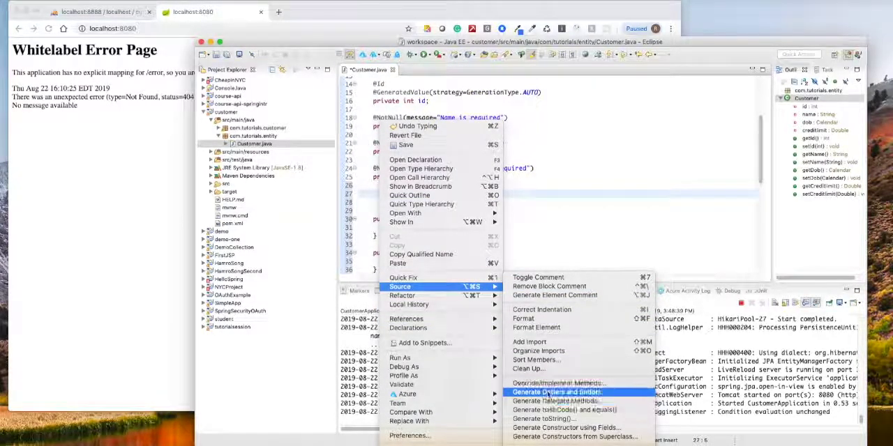
{"action": "mouse_move", "coordinate": [566, 427]}
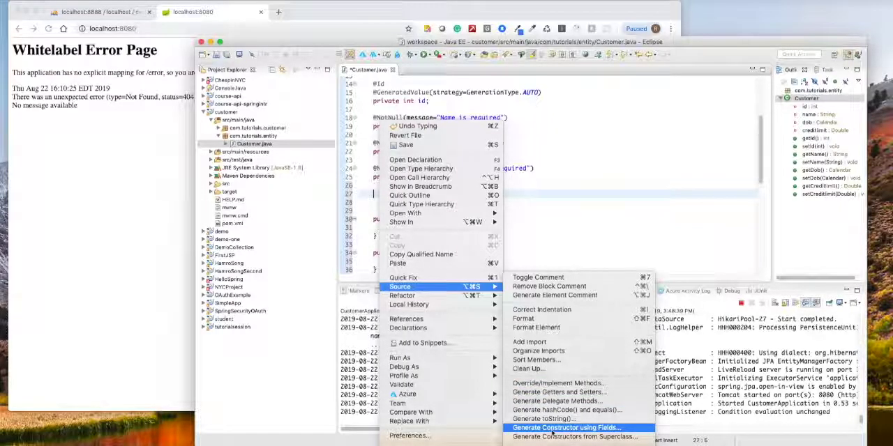
Generate a no-argument constructor and a constructor taking name, dob and creditlimit, excluding id
{"action": "left_click", "coordinate": [575, 437]}
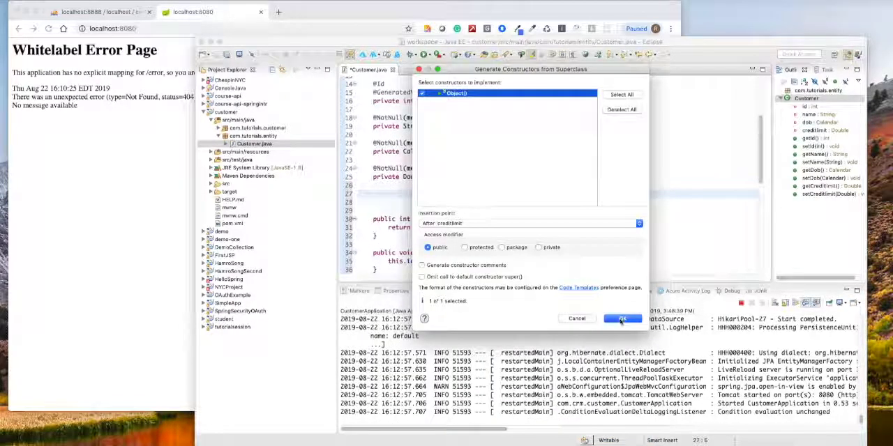
{"action": "left_click", "coordinate": [622, 319]}
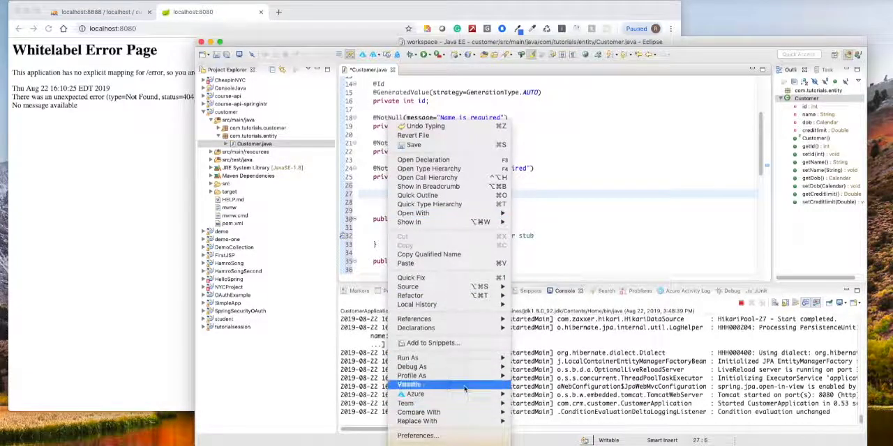
{"action": "mouse_move", "coordinate": [408, 358]}
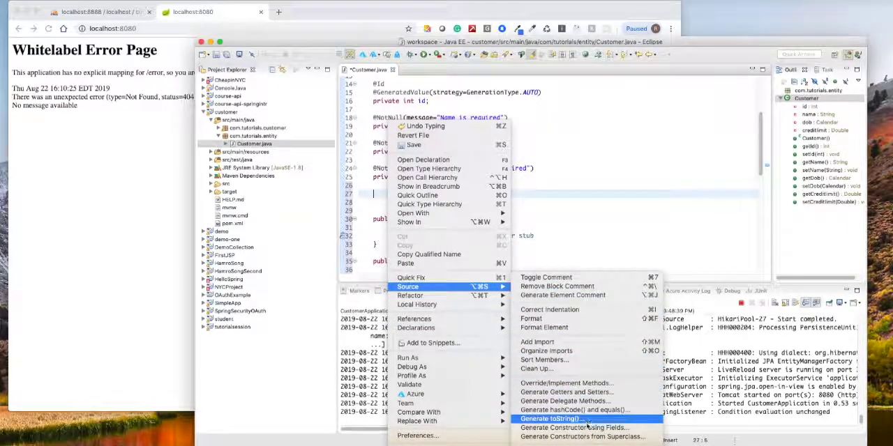
{"action": "left_click", "coordinate": [575, 428]}
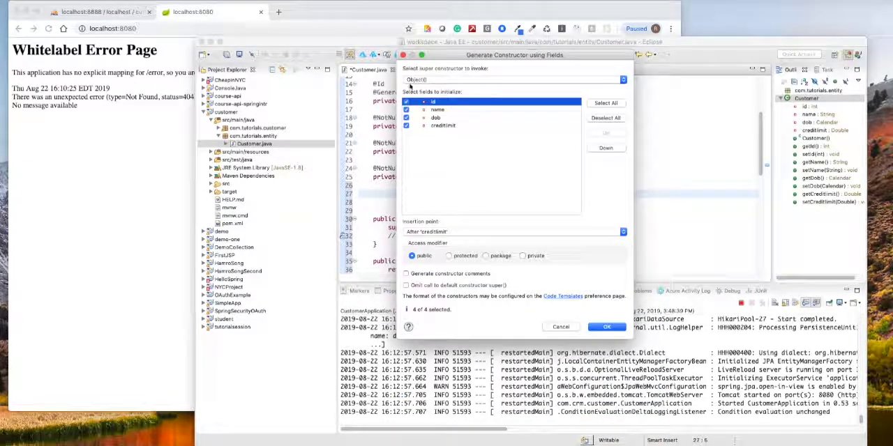
{"action": "left_click", "coordinate": [606, 327]}
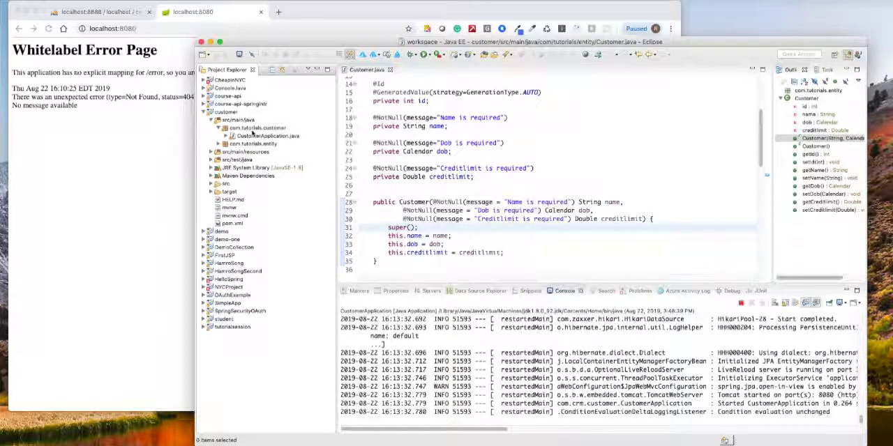
Create a public CustomerController class in a new com.crm.controllers package
{"action": "right_click", "coordinate": [251, 120]}
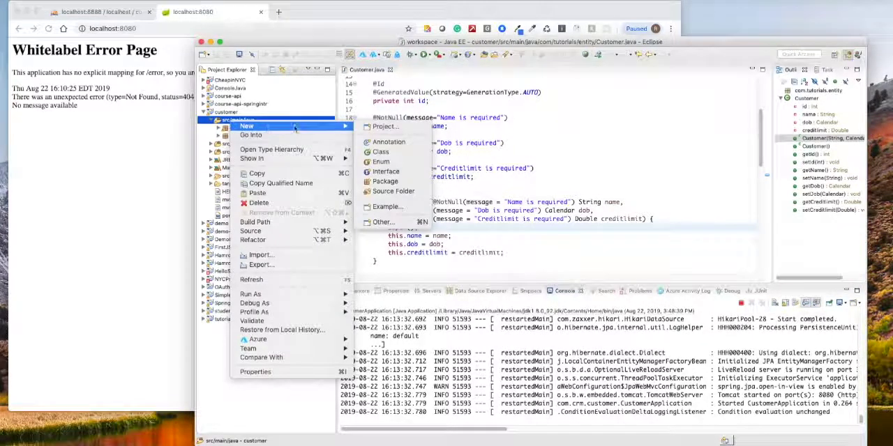
{"action": "left_click", "coordinate": [381, 152]}
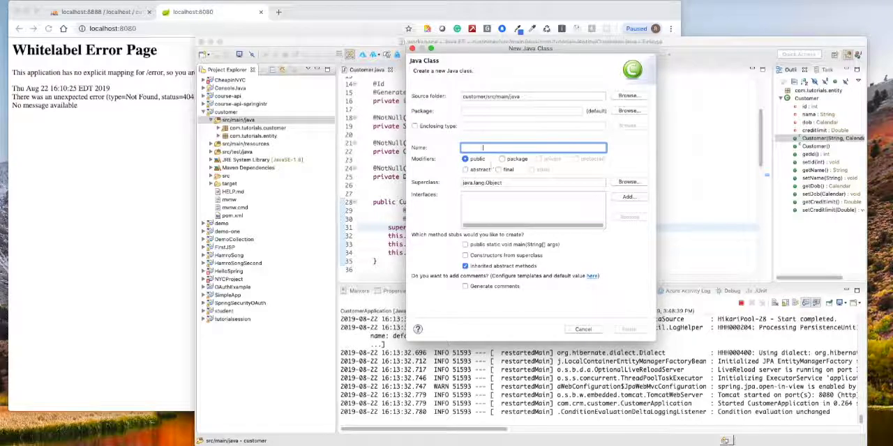
{"action": "type", "text": "CustomerController"}
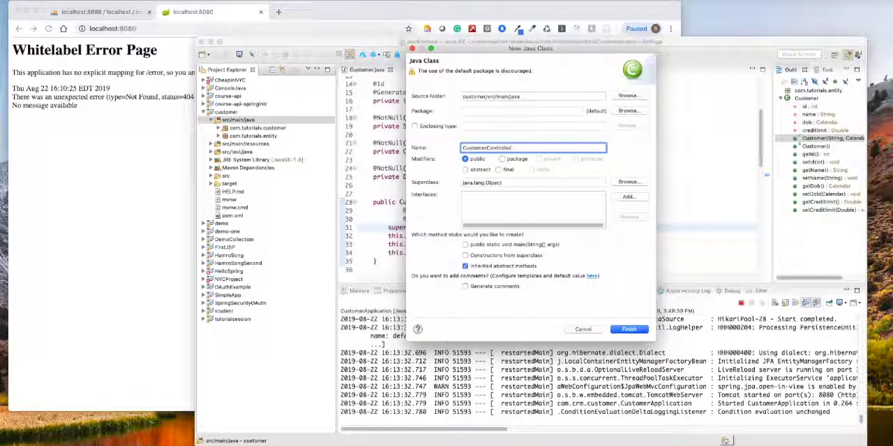
{"action": "type", "text": "com.crm."}
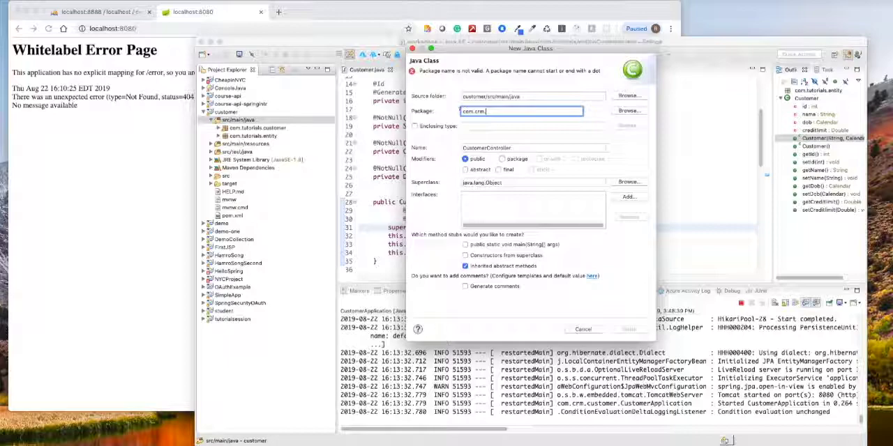
{"action": "type", "text": "customer"}
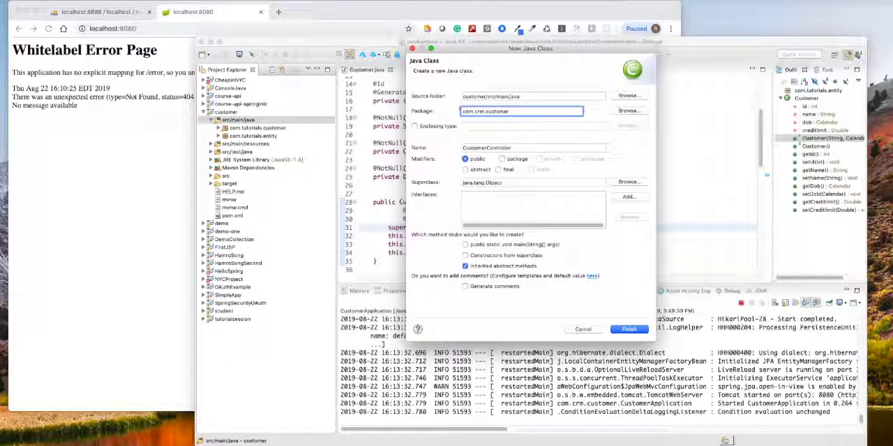
{"action": "left_click", "coordinate": [519, 111]}
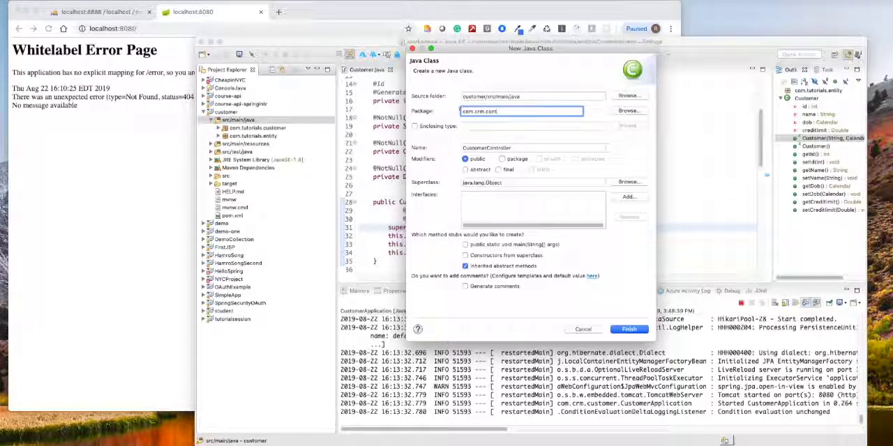
{"action": "left_click", "coordinate": [628, 328]}
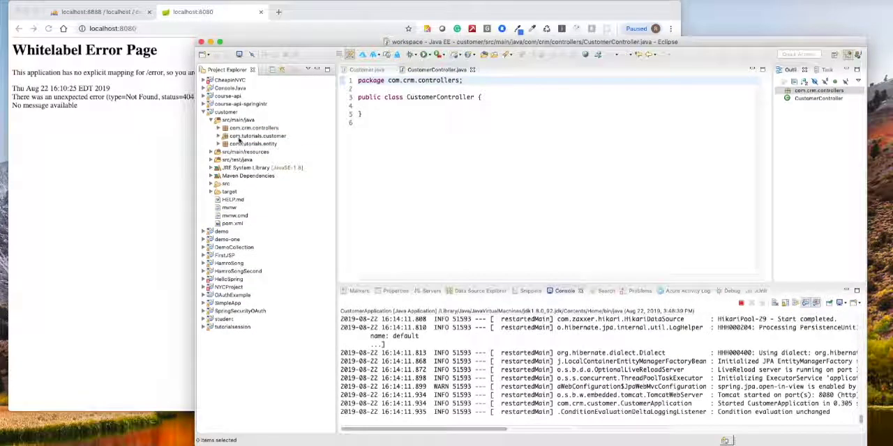
Rename the com.tutorials.customer package to com.crm.customer
{"action": "right_click", "coordinate": [254, 127]}
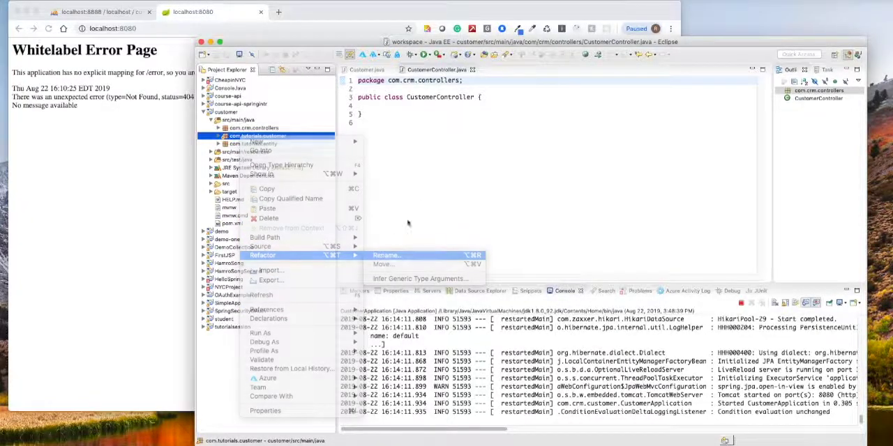
{"action": "left_click", "coordinate": [386, 255]}
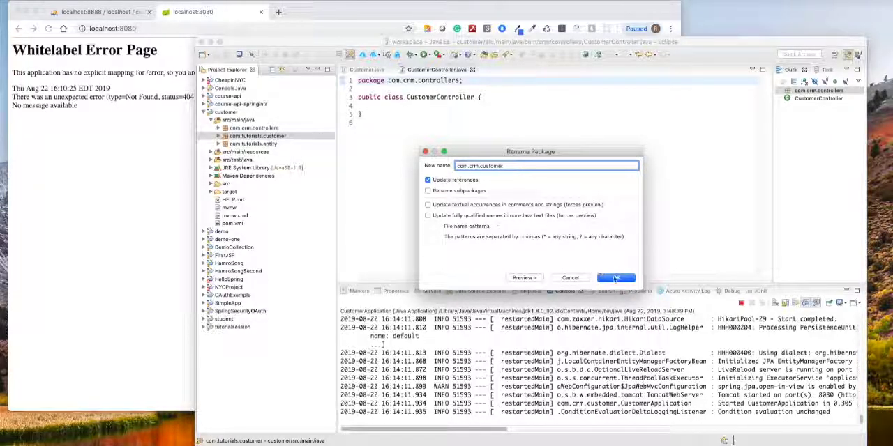
{"action": "left_click", "coordinate": [615, 278]}
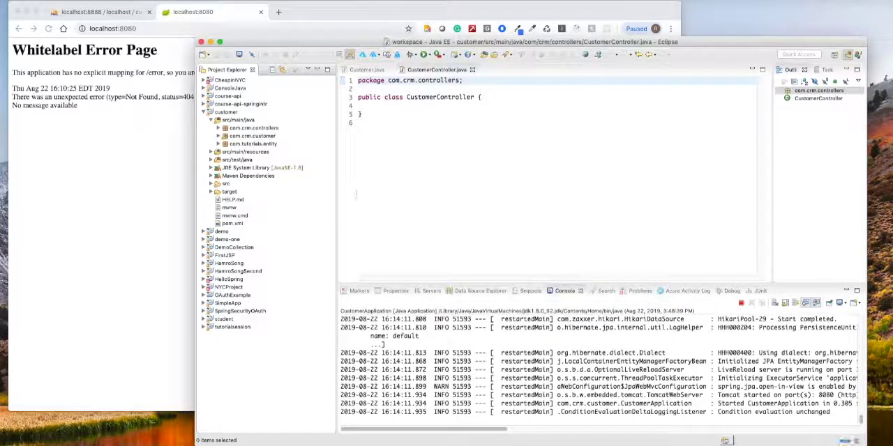
Rename the com.tutorials.entity package to com.crm.entity
{"action": "right_click", "coordinate": [238, 143]}
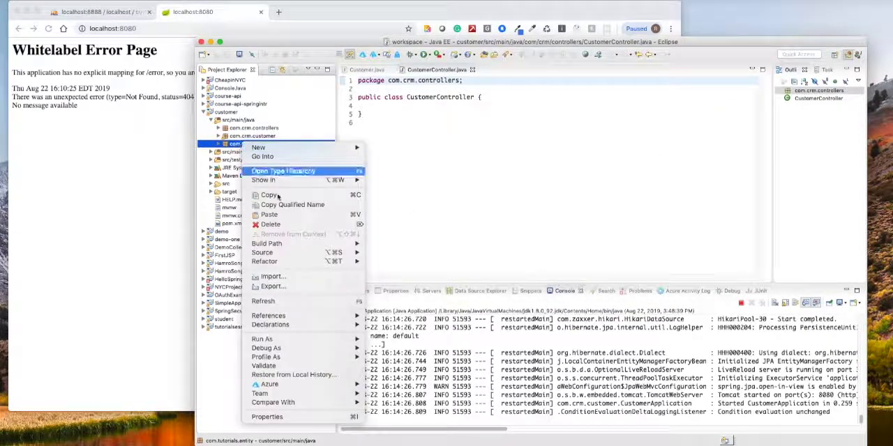
{"action": "mouse_move", "coordinate": [265, 261]}
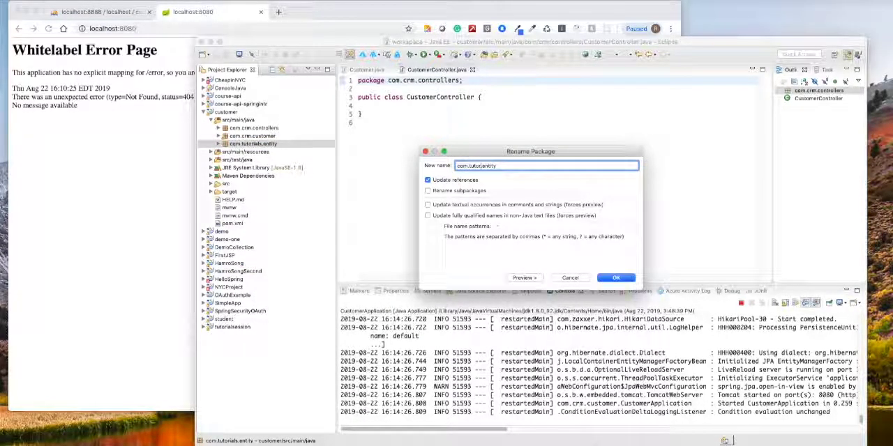
{"action": "type", "text": "com.crm.entity"}
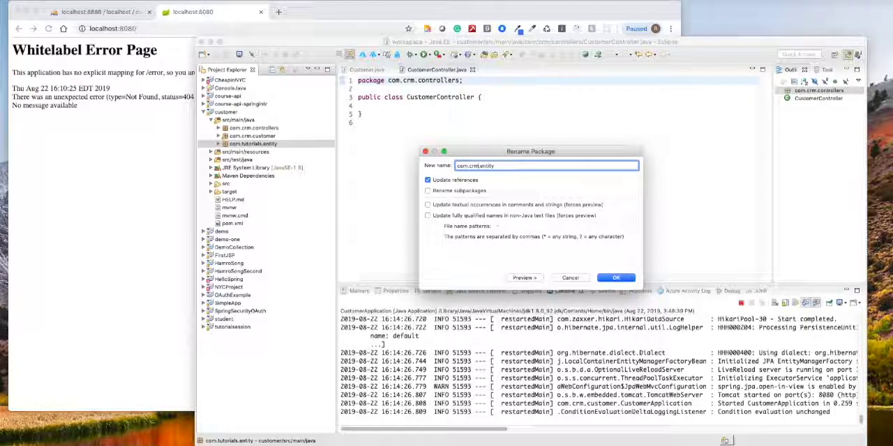
{"action": "left_click", "coordinate": [615, 278]}
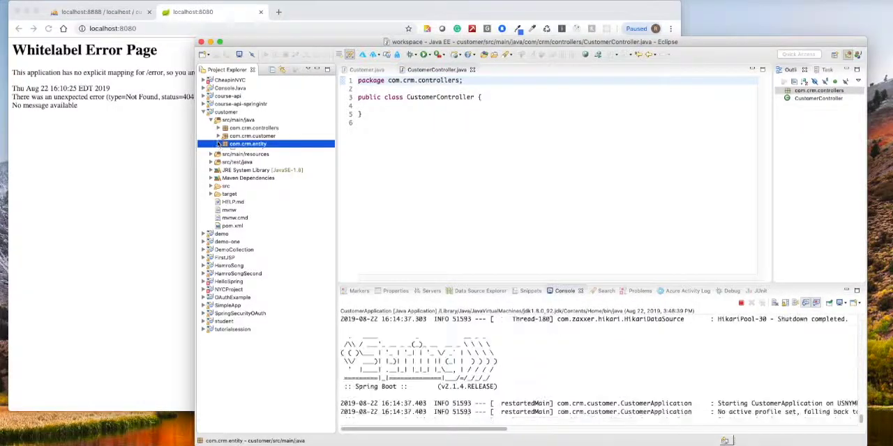
{"action": "left_click", "coordinate": [218, 144]}
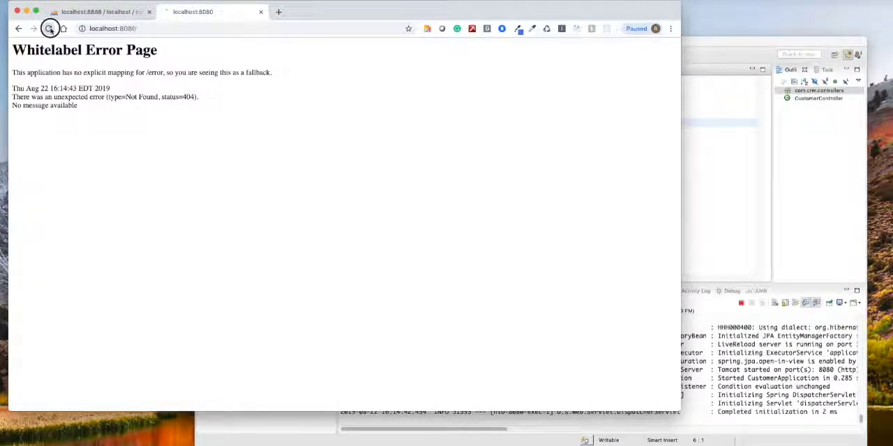
Switch to Chrome's localhost:8080 tab showing the Whitelabel 404 error page
{"action": "left_click", "coordinate": [48, 28]}
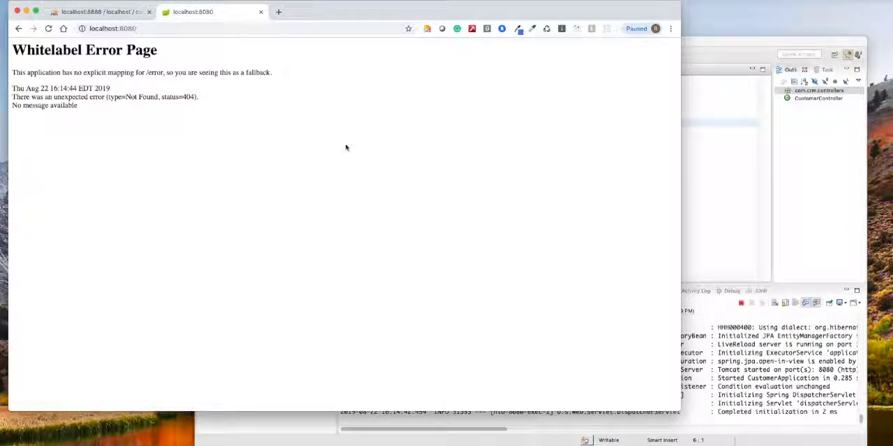
{"action": "mouse_move", "coordinate": [688, 149]}
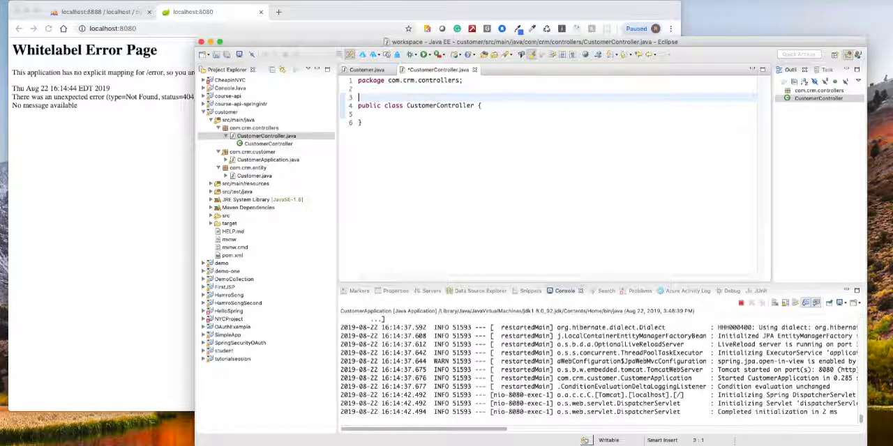
{"action": "type", "text": "@Re"}
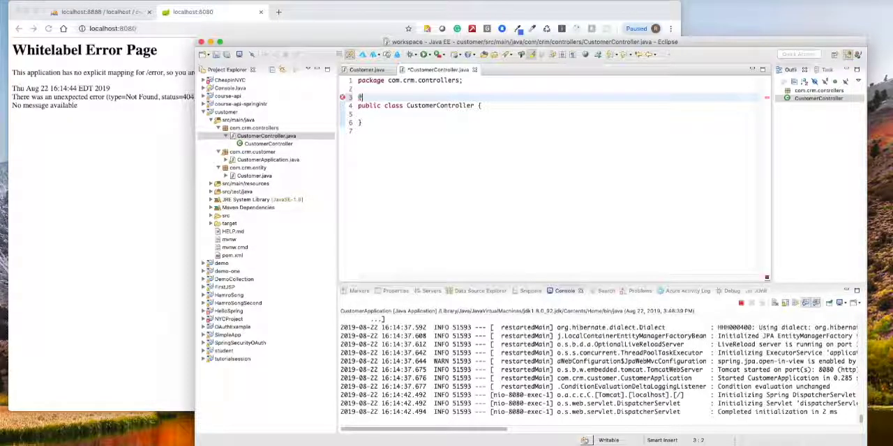
{"action": "type", "text": "Res"}
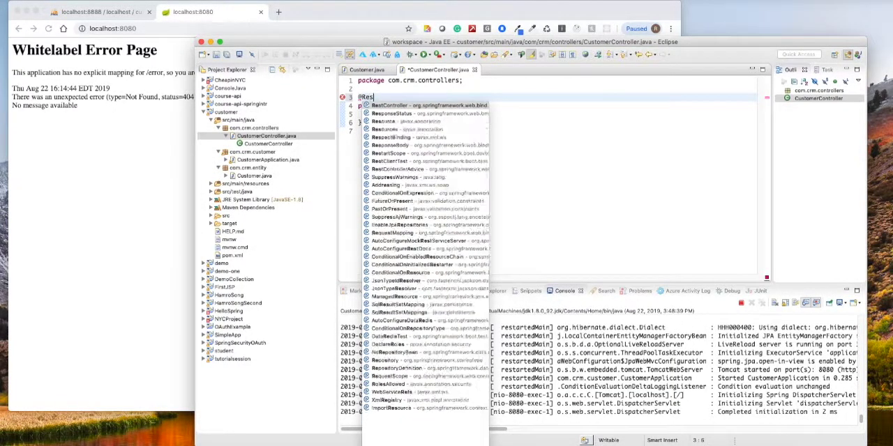
{"action": "left_click", "coordinate": [390, 105]}
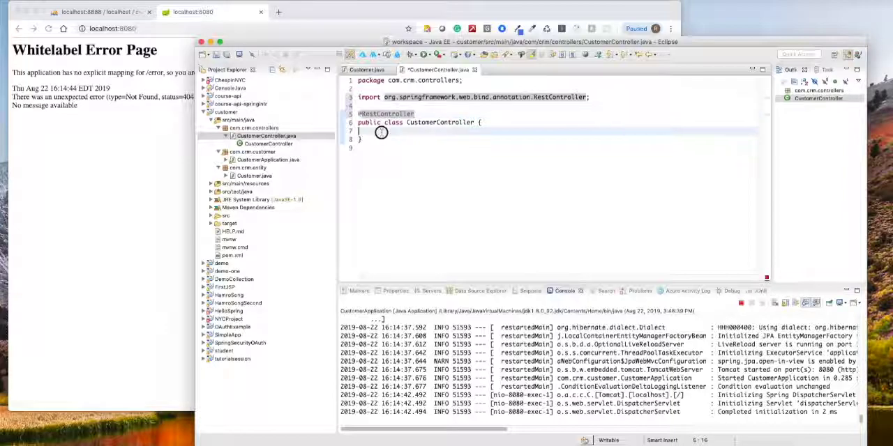
Write a public String getCustomers() method that returns "test"
{"action": "type", "text": "publi"}
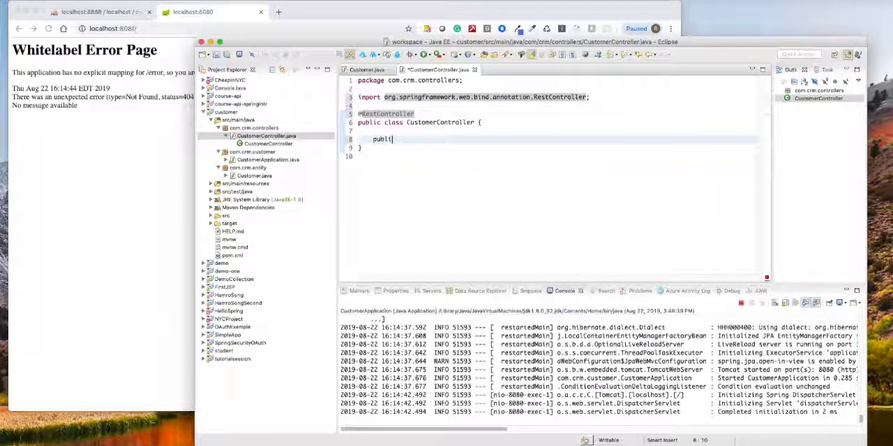
{"action": "type", "text": "String"}
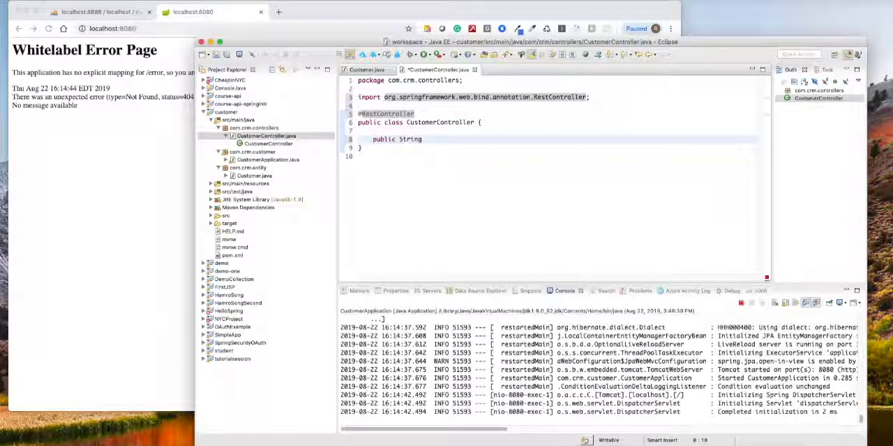
{"action": "type", "text": "te"}
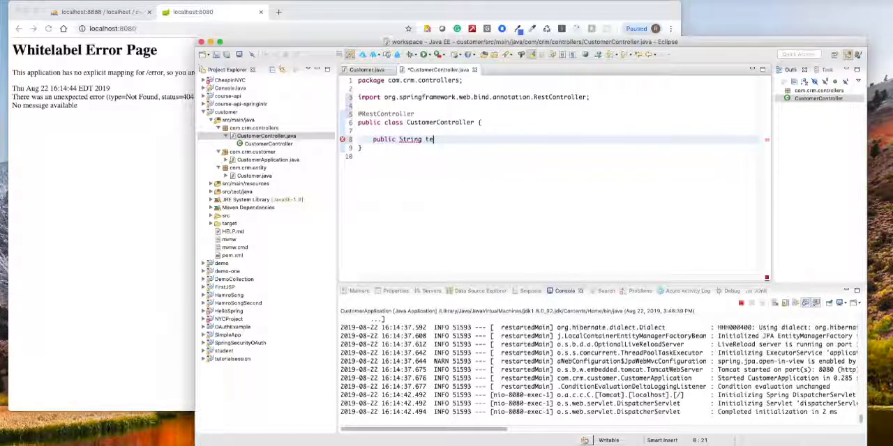
{"action": "type", "text": "get("}
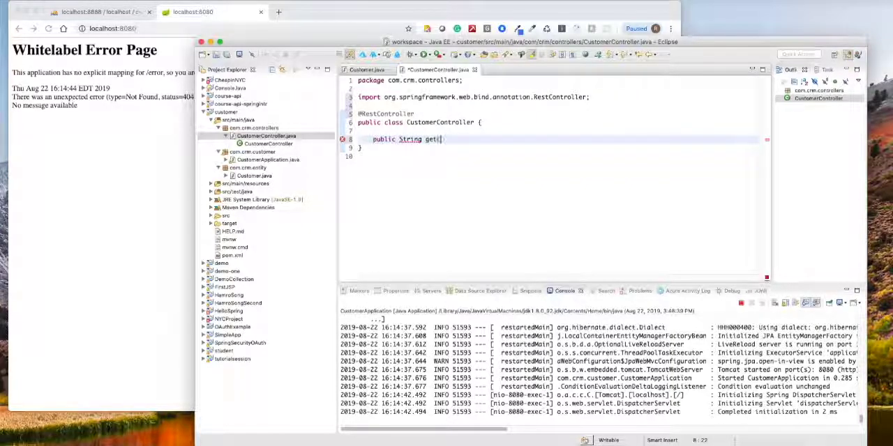
{"action": "type", "text": "Customers()"}
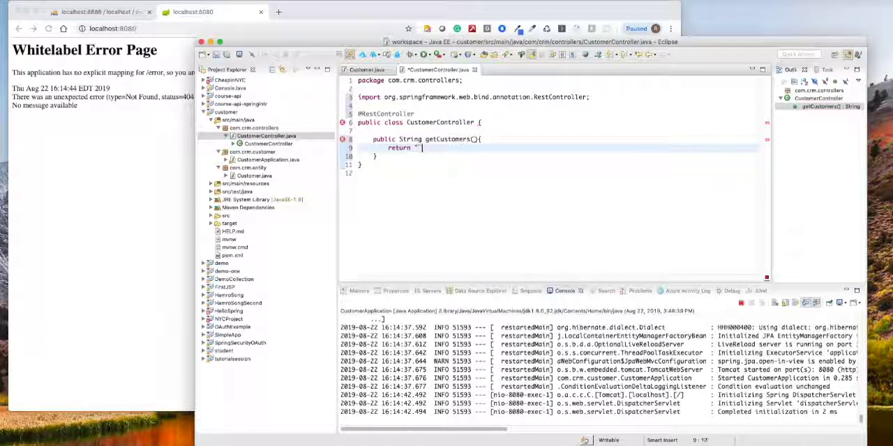
{"action": "type", "text": "test;"}
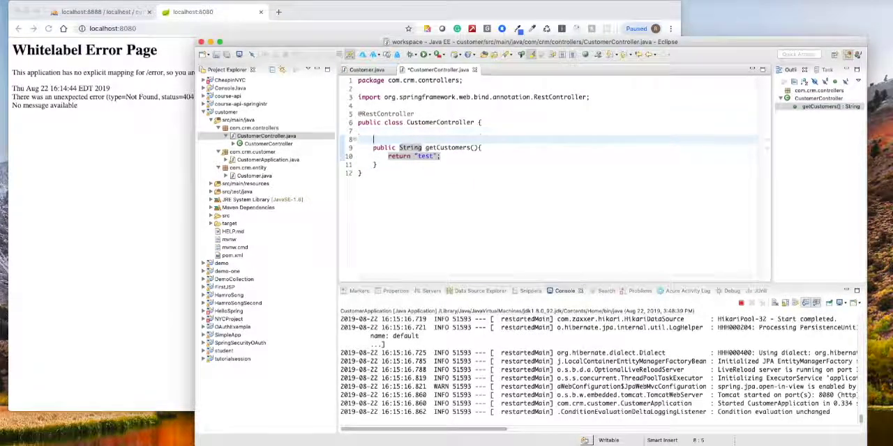
{"action": "type", "text": "eR"}
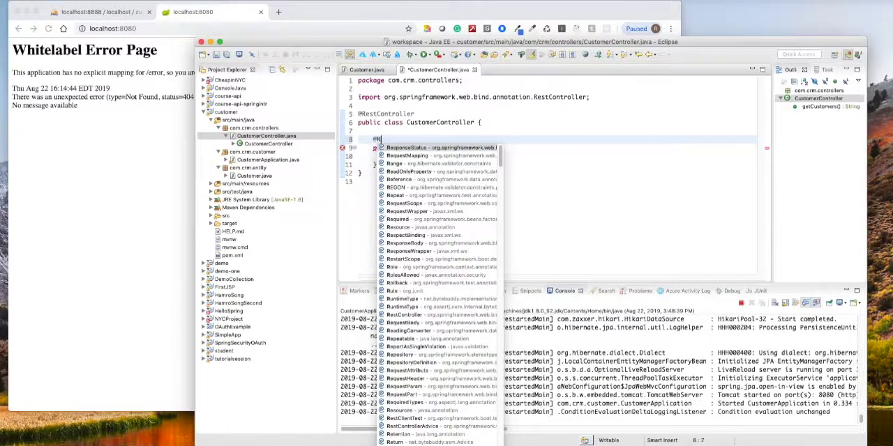
{"action": "type", "text": "equest"}
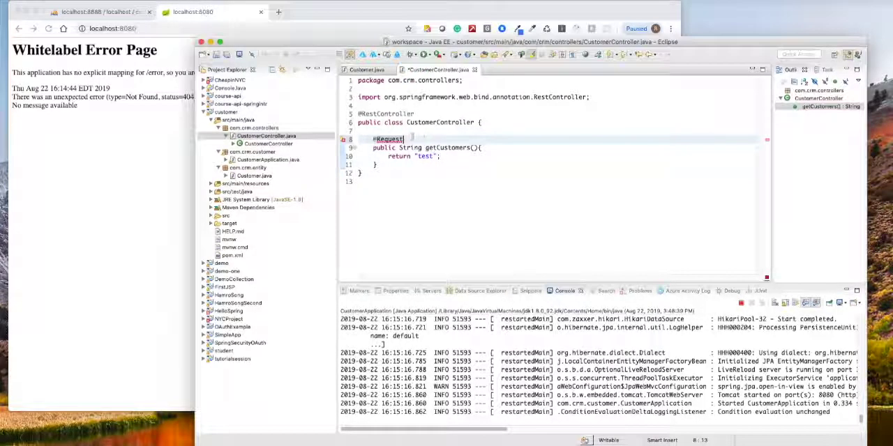
{"action": "type", "text": "Mapping"}
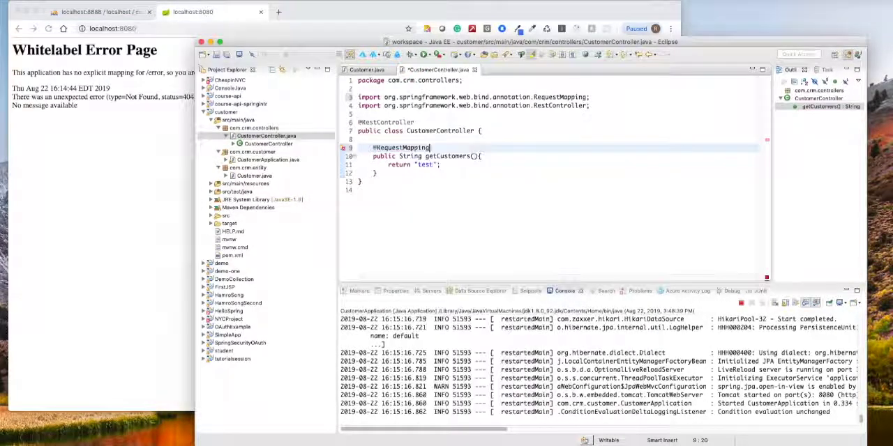
{"action": "type", "text": "()"}
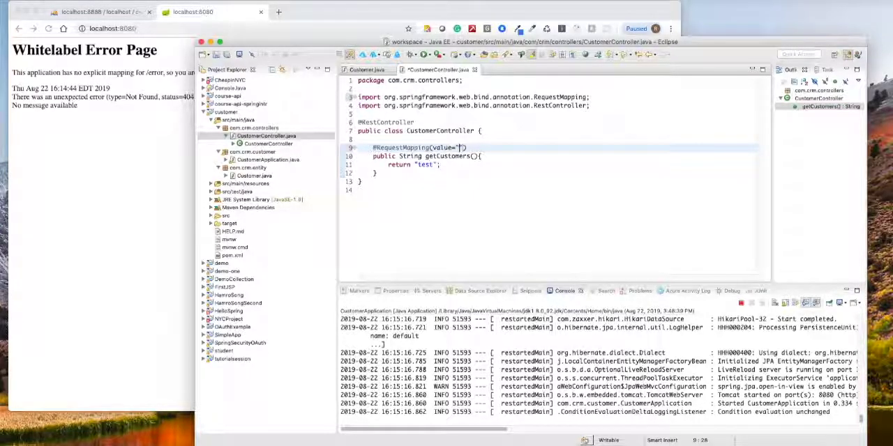
{"action": "type", "text": "/"}
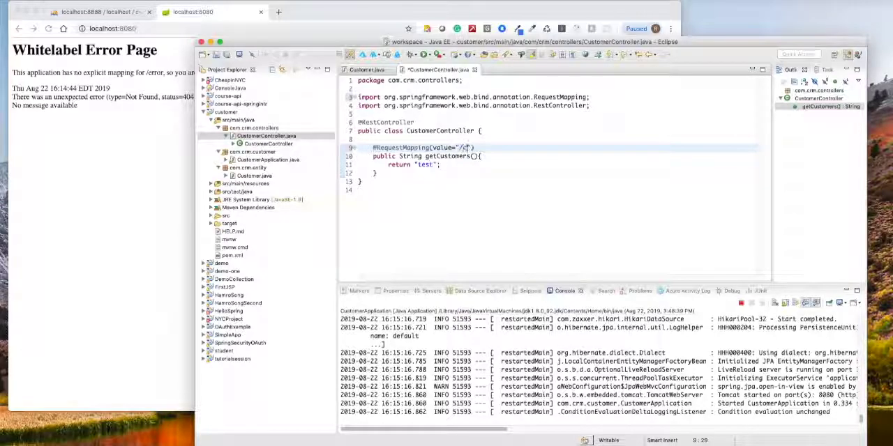
{"action": "type", "text": "customers\","}
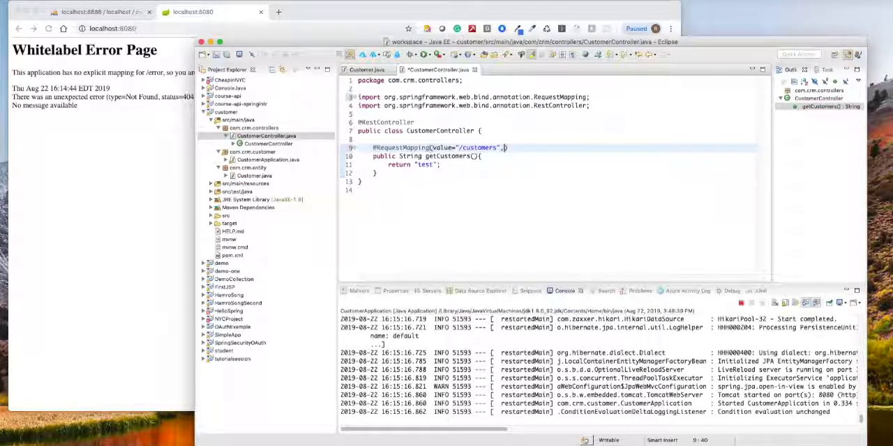
{"action": "type", "text": "method"}
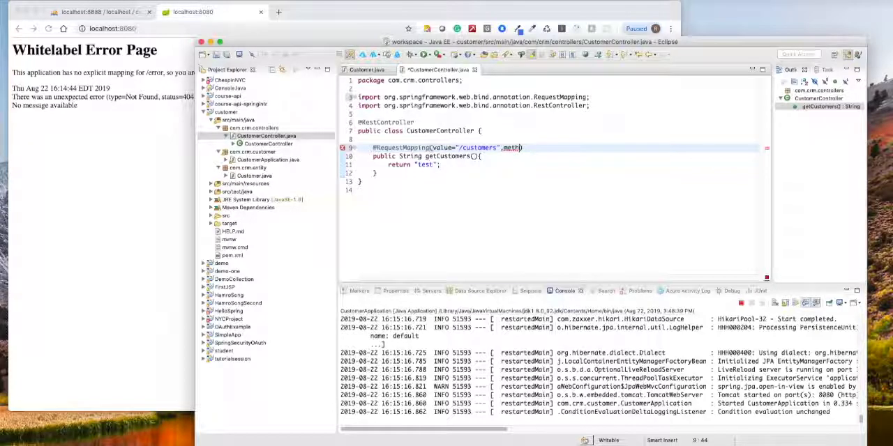
{"action": "type", "text": ",method=r"}
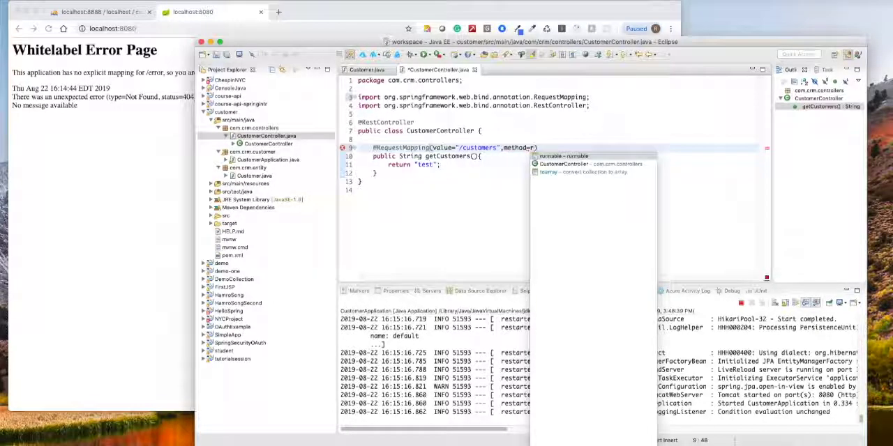
{"action": "type", "text": "equestMethod."}
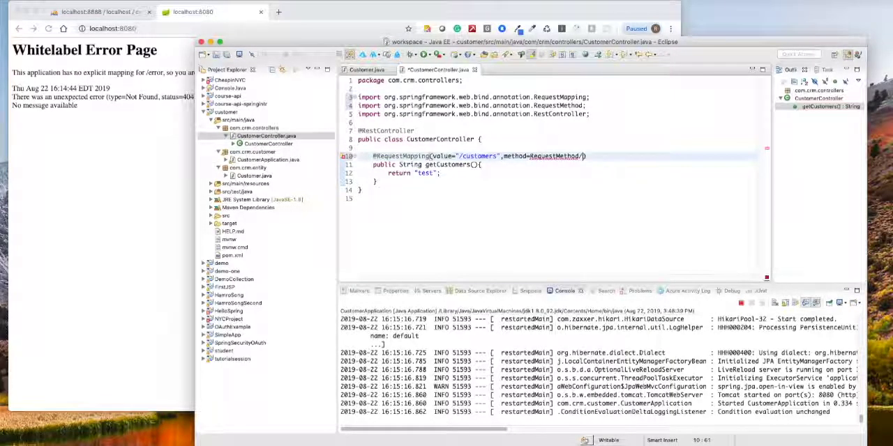
{"action": "type", "text": "GET"}
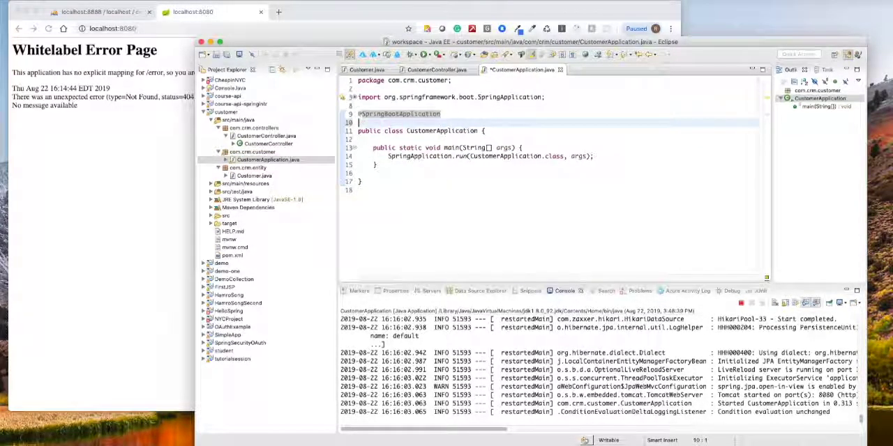
{"action": "type", "text": "@com"}
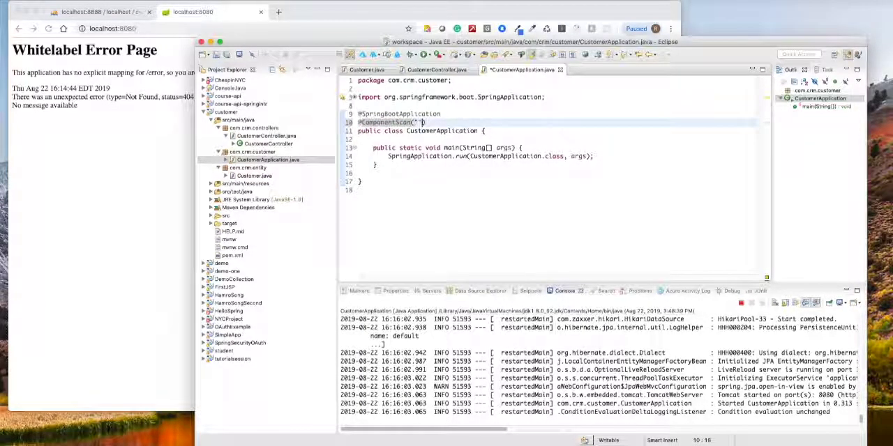
{"action": "type", "text": "com.crm"}
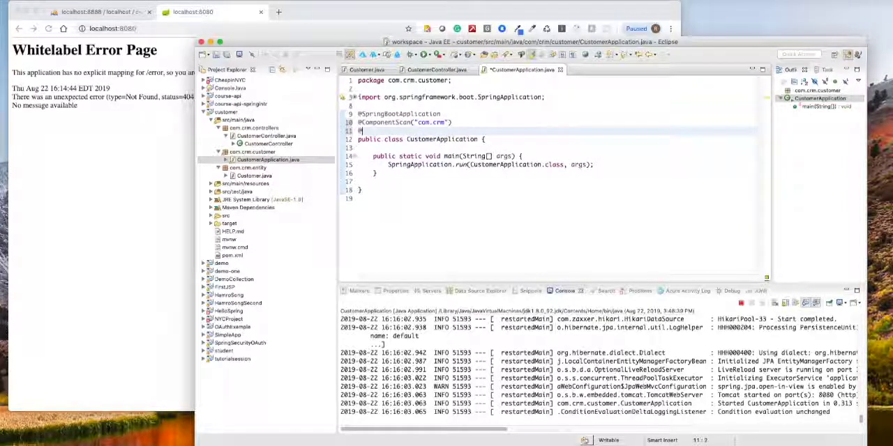
{"action": "type", "text": "EntityScan(\"com.crm\""}
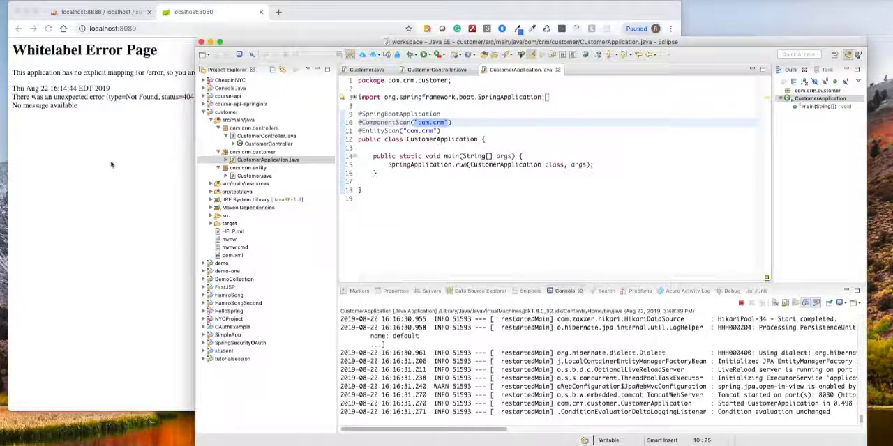
{"action": "left_click", "coordinate": [115, 28]}
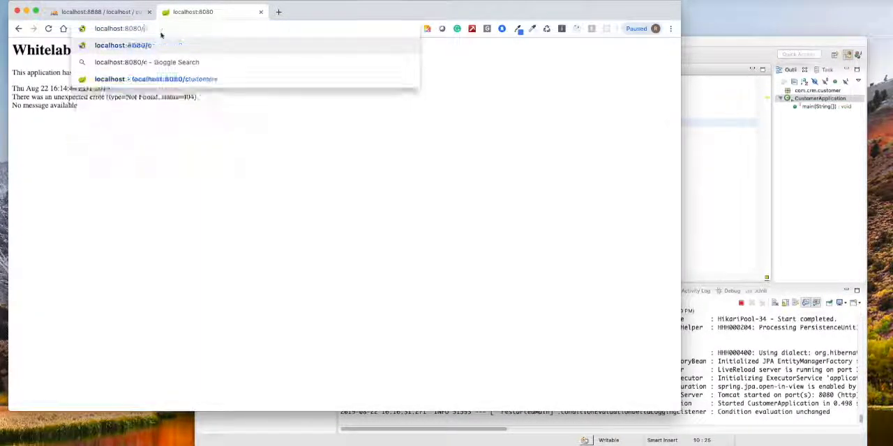